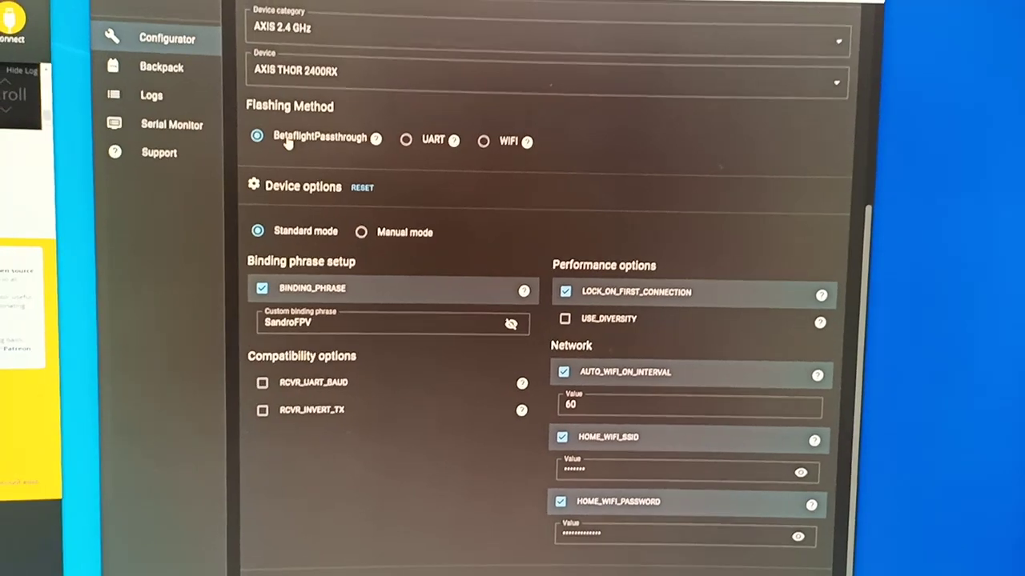
{"action": "scroll", "scroll_direction": "down", "scroll_amount": 3}
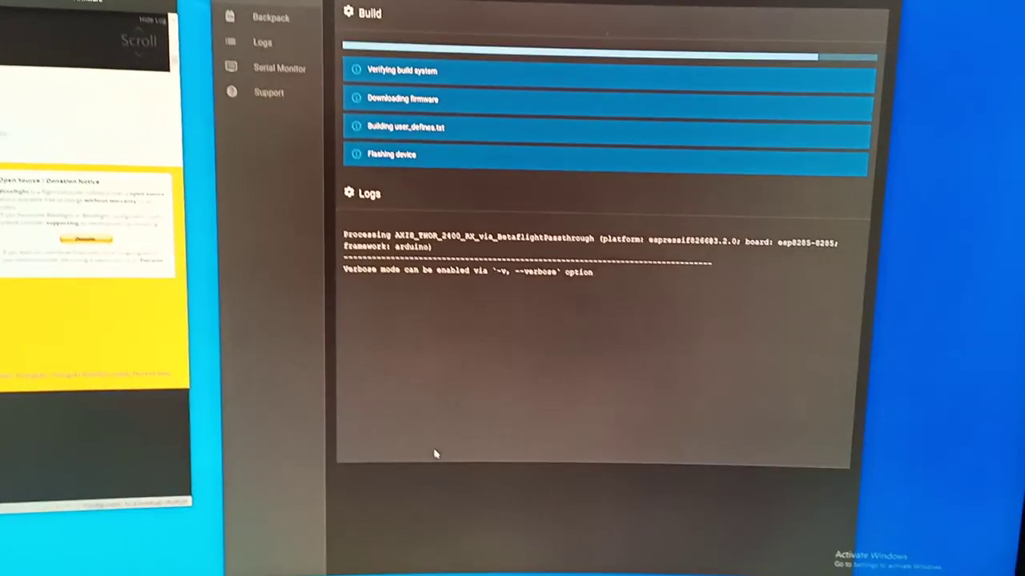
{"action": "scroll", "scroll_direction": "down", "scroll_amount": 3}
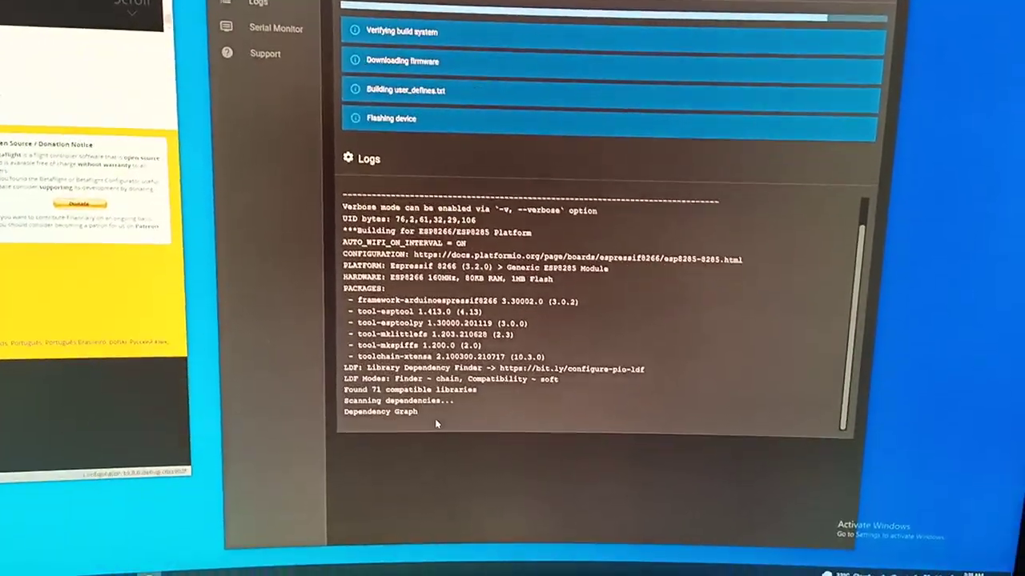